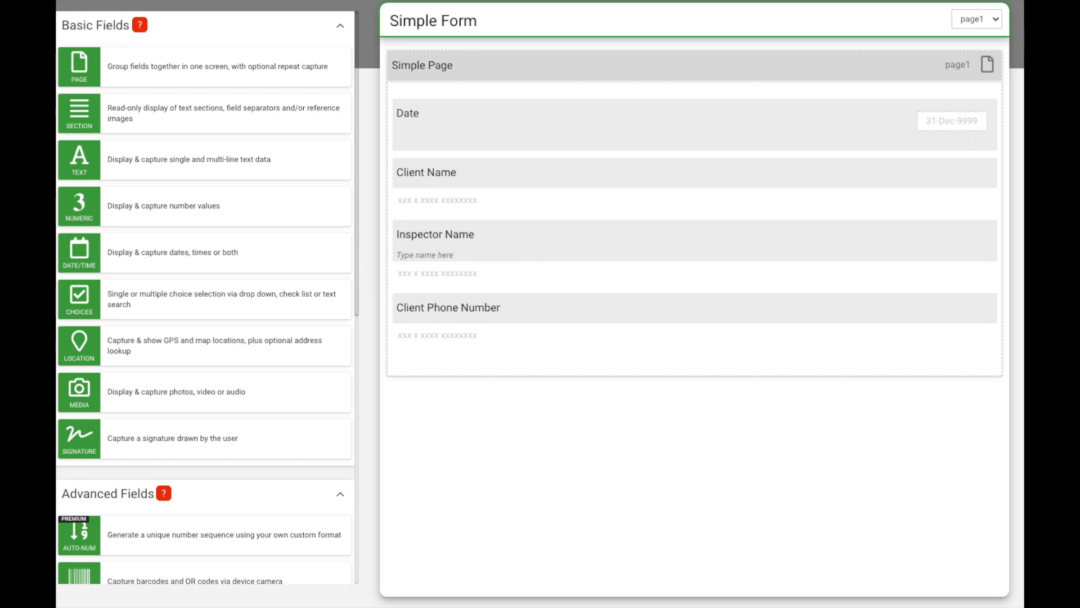
mouse_move(146, 301)
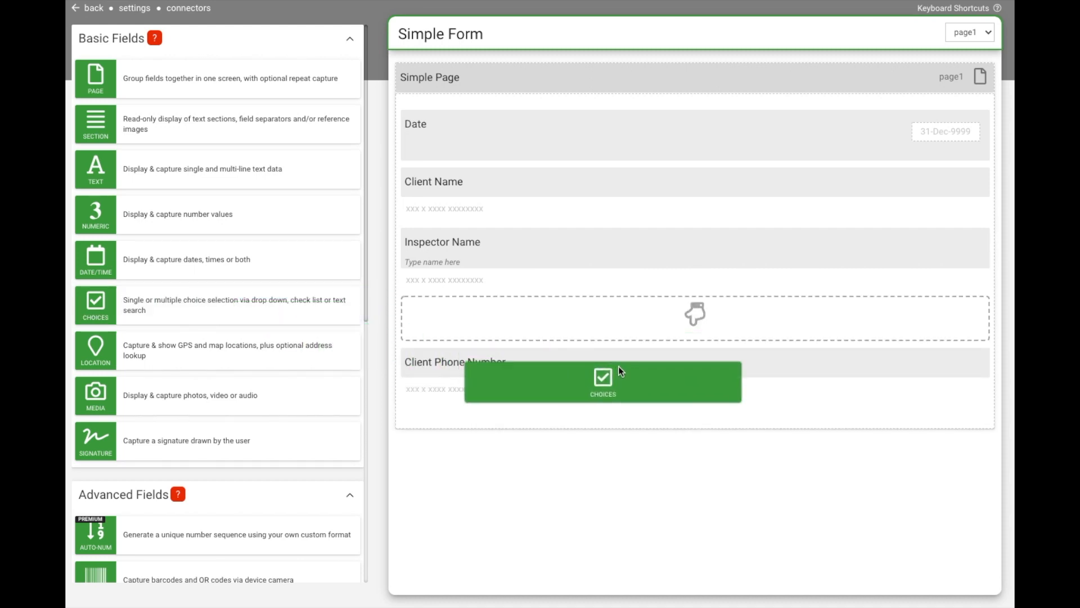
Place a Choices field below Client Phone Number and view its properties for naming it InspectionType
drag(602, 381, 608, 374)
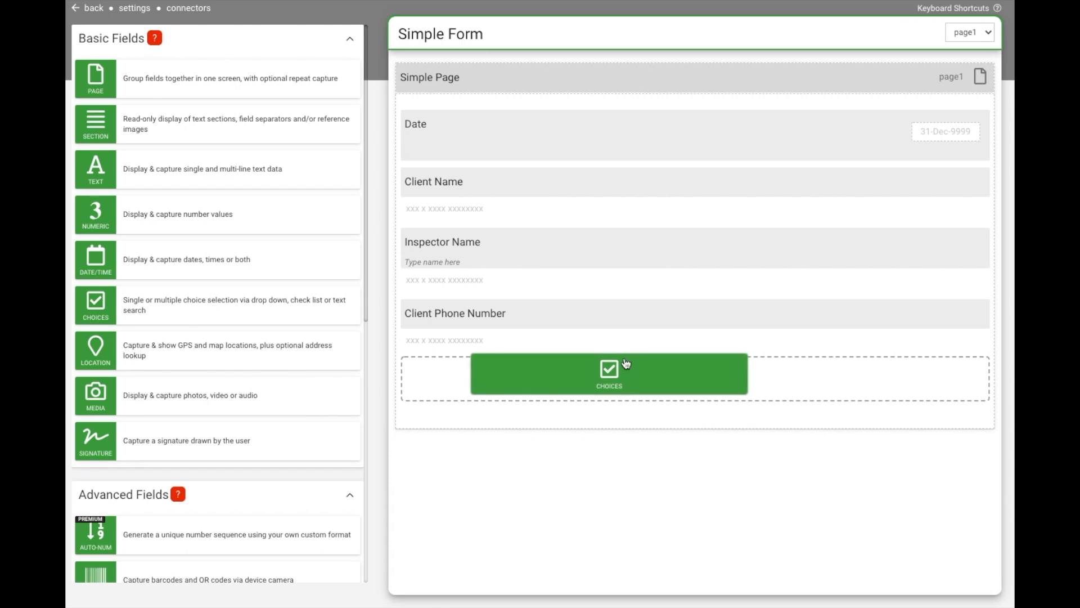
click(609, 374)
text(InspectionType)
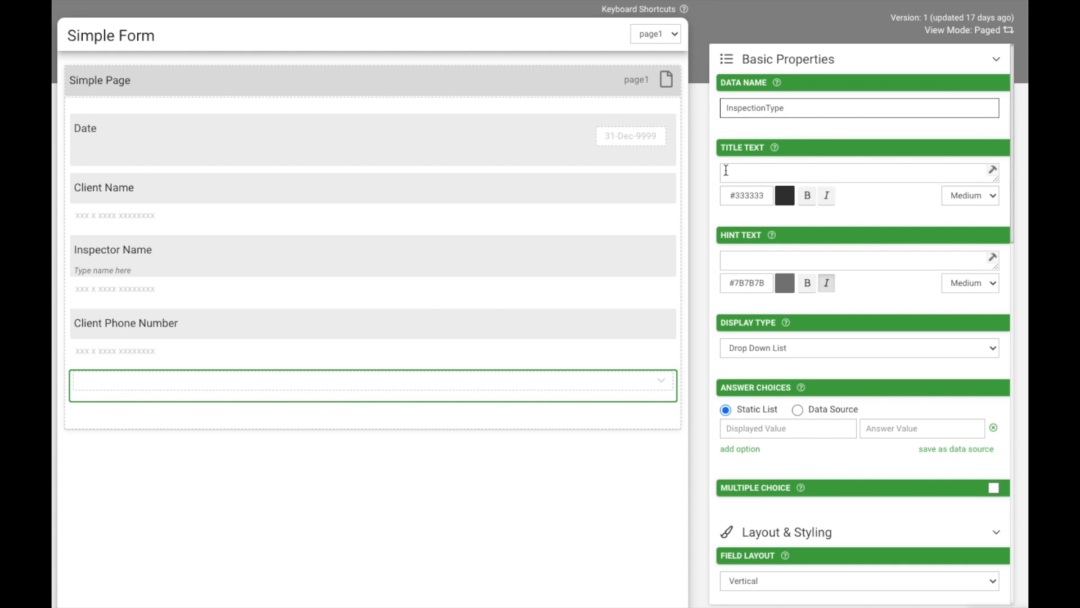
Enter 'What Type of Inspection Are You Doing?' as the InspectionType field's title text
text(What Type of Inspection)
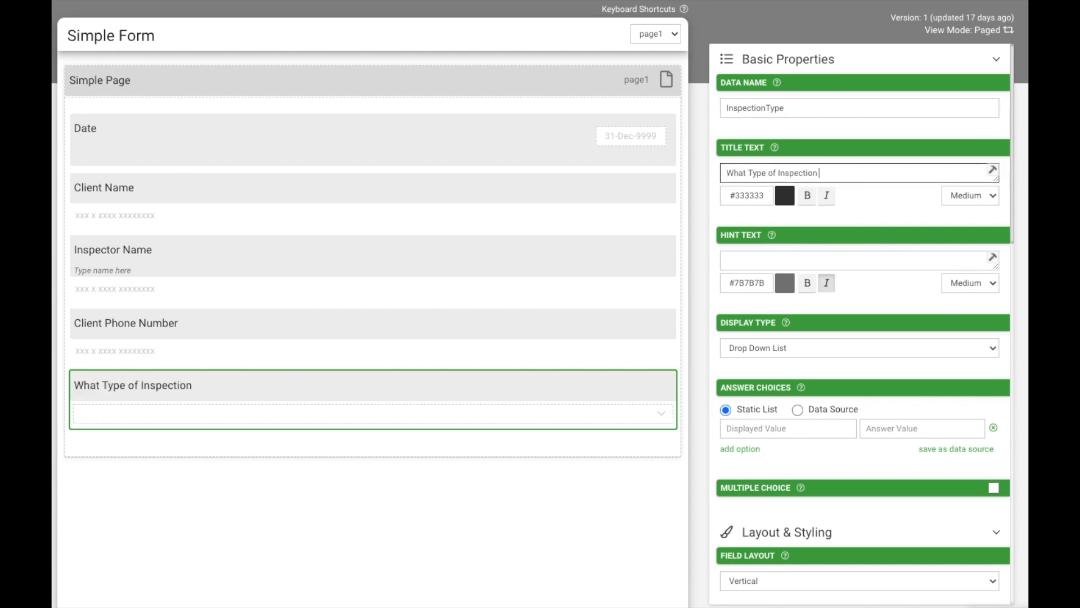
text(Are You Do)
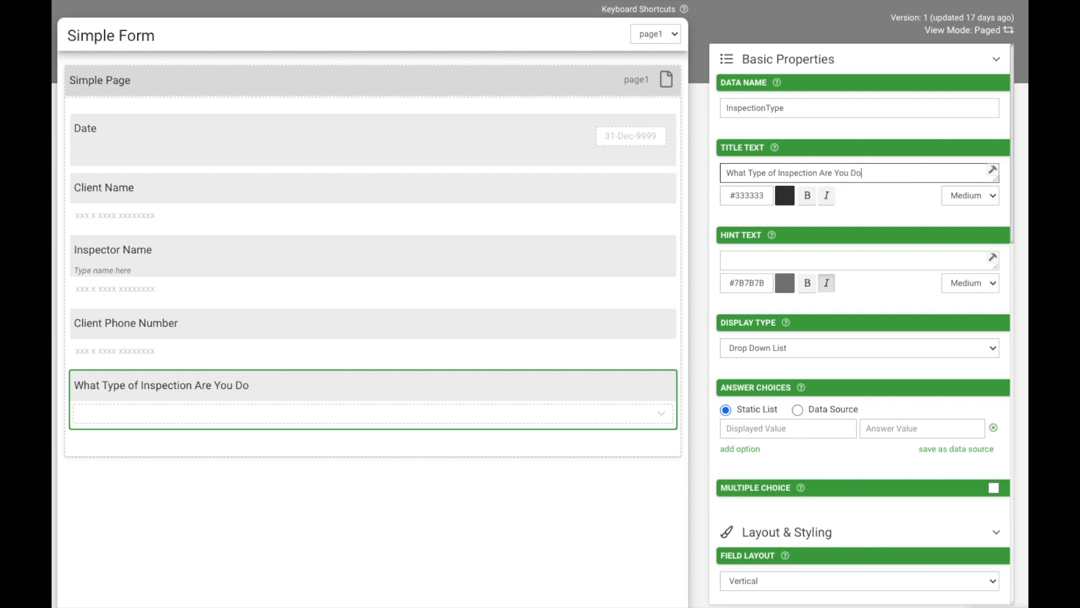
text(ing?)
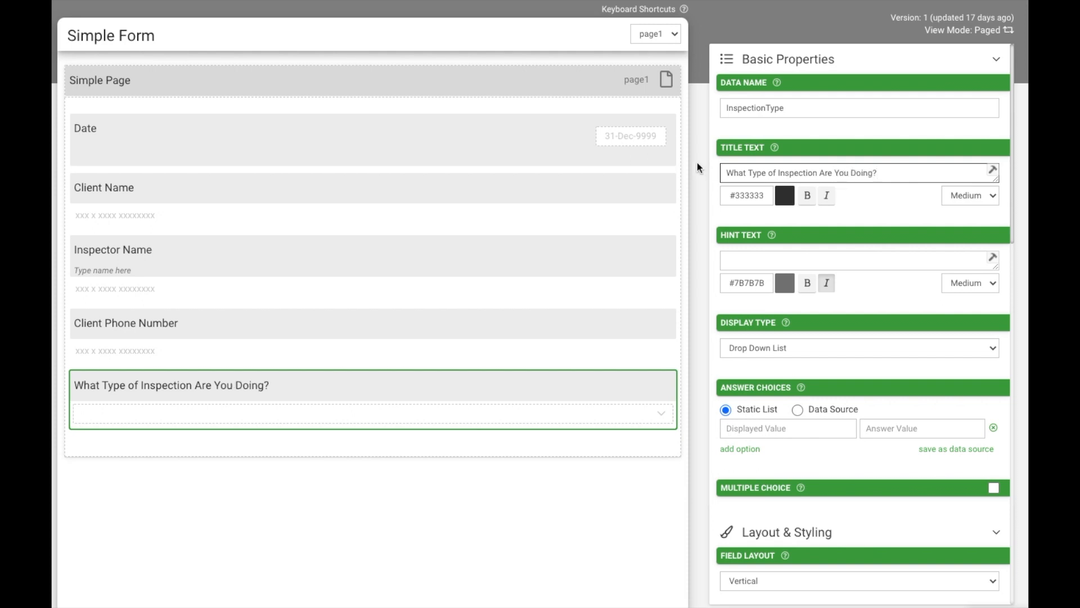
click(857, 348)
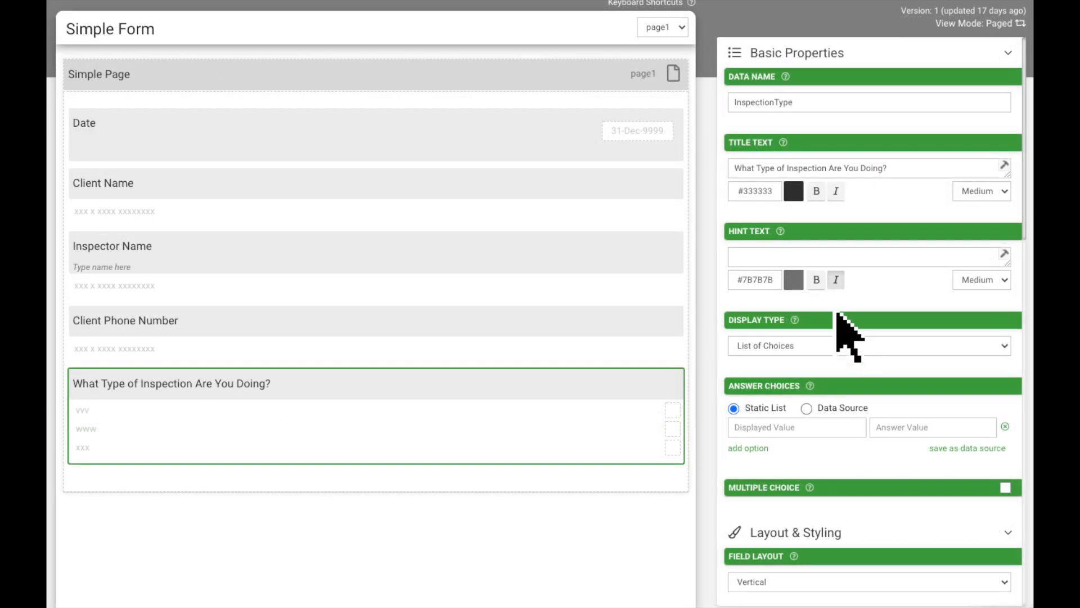
Set Display Type to List of Choices and enter 'Daily Inspection' as the first choice
click(868, 345)
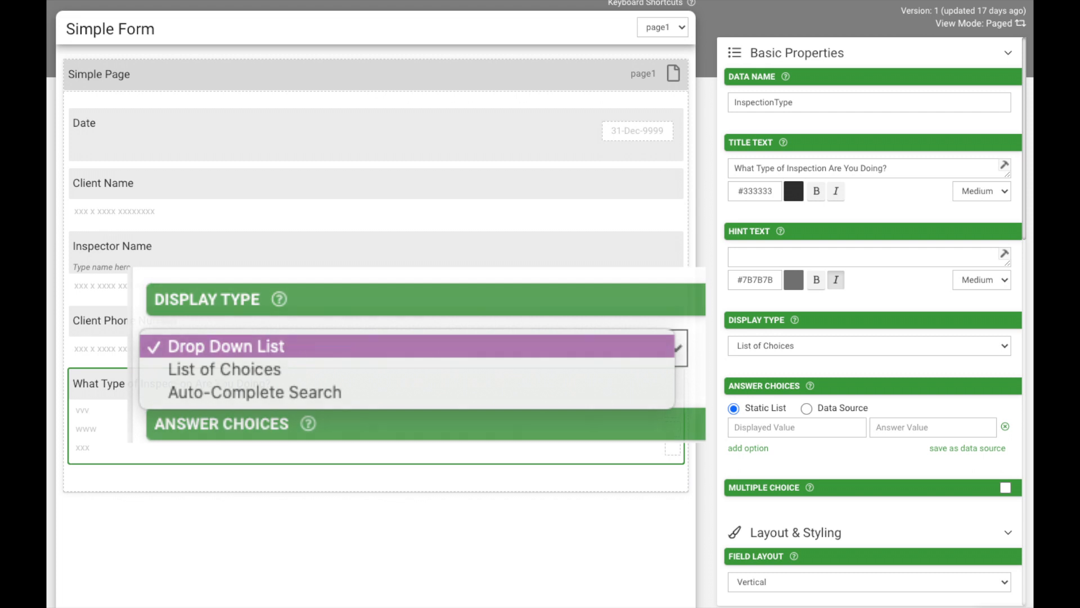
click(224, 369)
text(Daily Inspection)
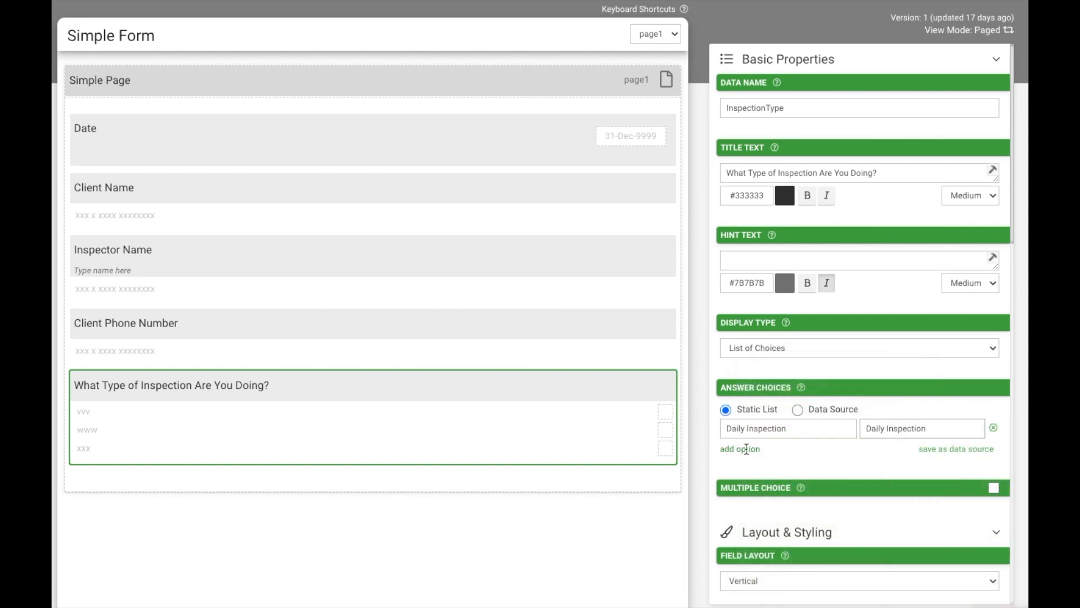
Add Weekly, Monthly and Annual Inspection choices, copying each displayed value into its Answer Value
click(740, 449)
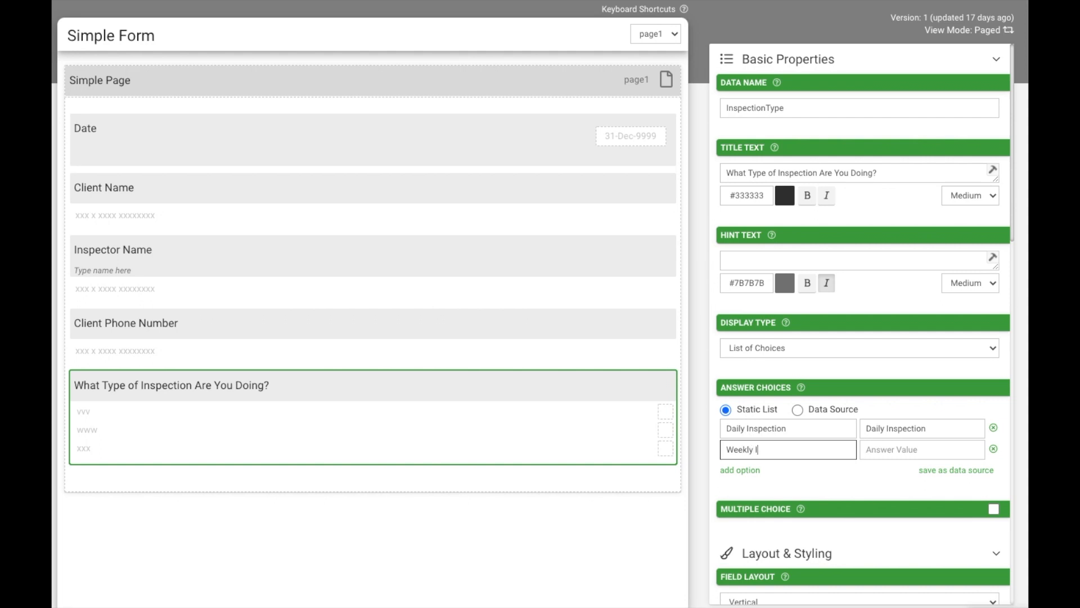
right_click(757, 449)
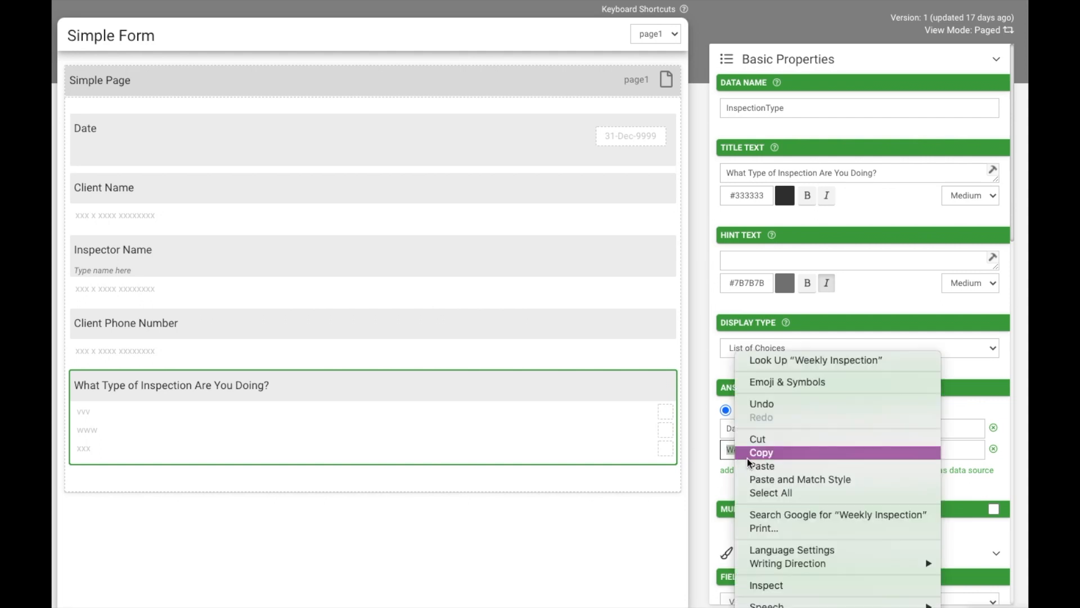
click(760, 466)
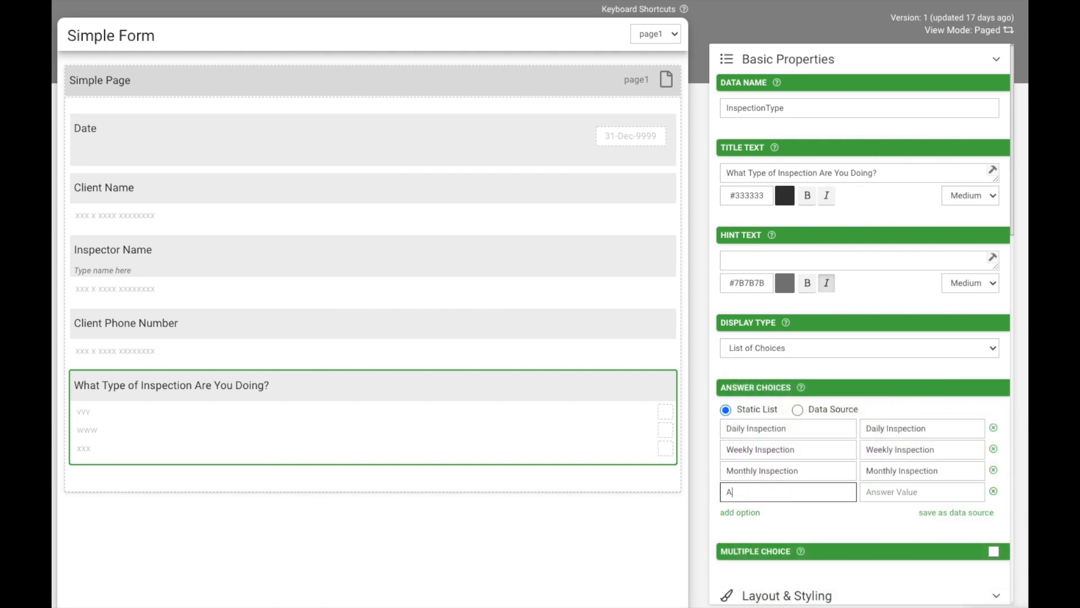
text(Annual Inspection)
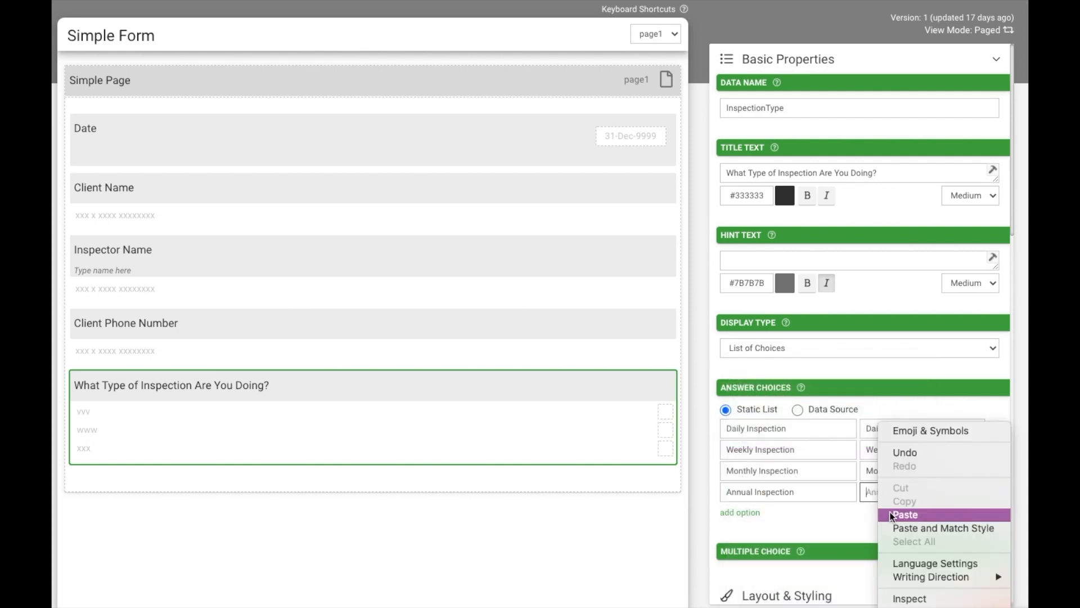
click(904, 514)
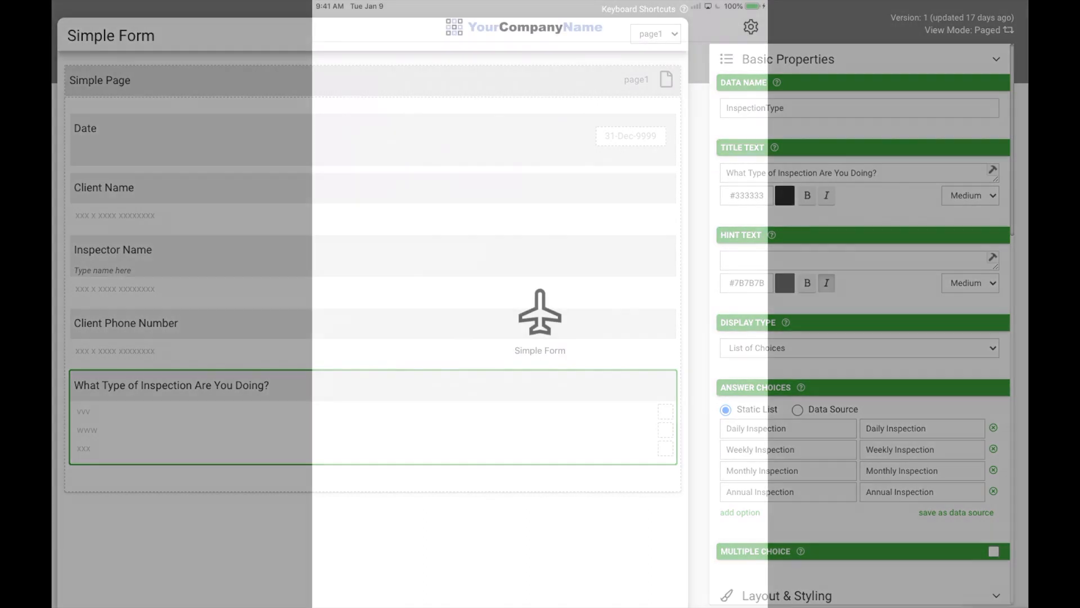